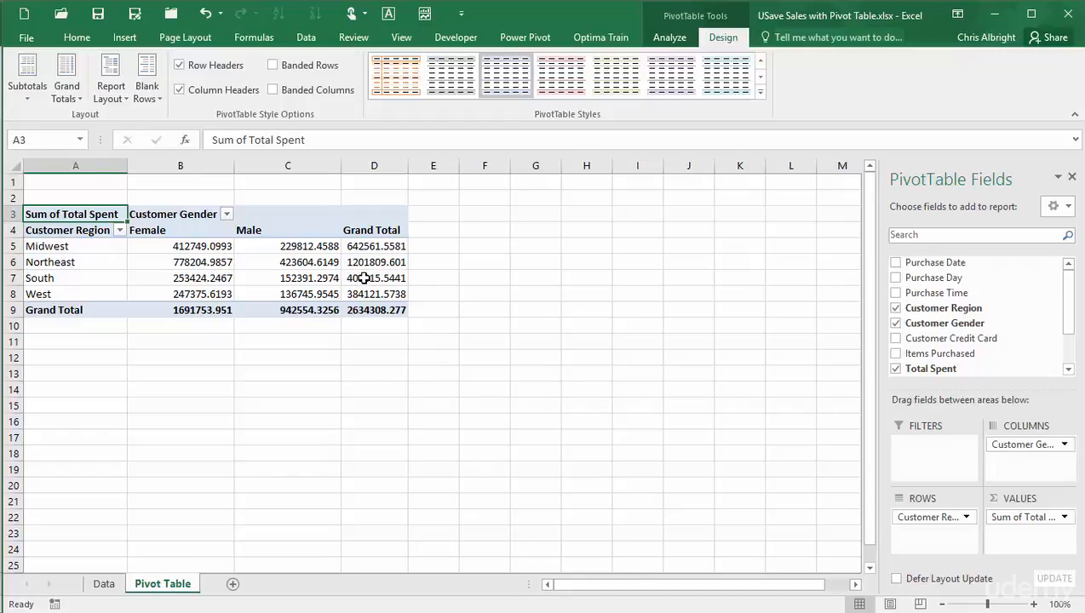
# Format the South Grand Total's value field as $ currency with 0 decimal places.
pyautogui.click(375, 277)
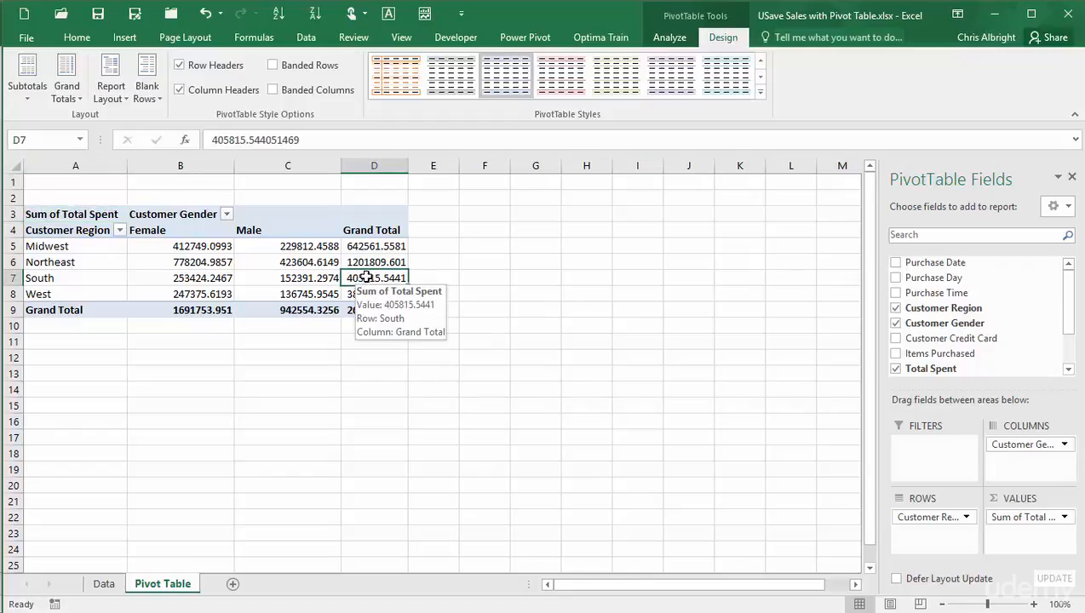
pyautogui.rightClick(374, 278)
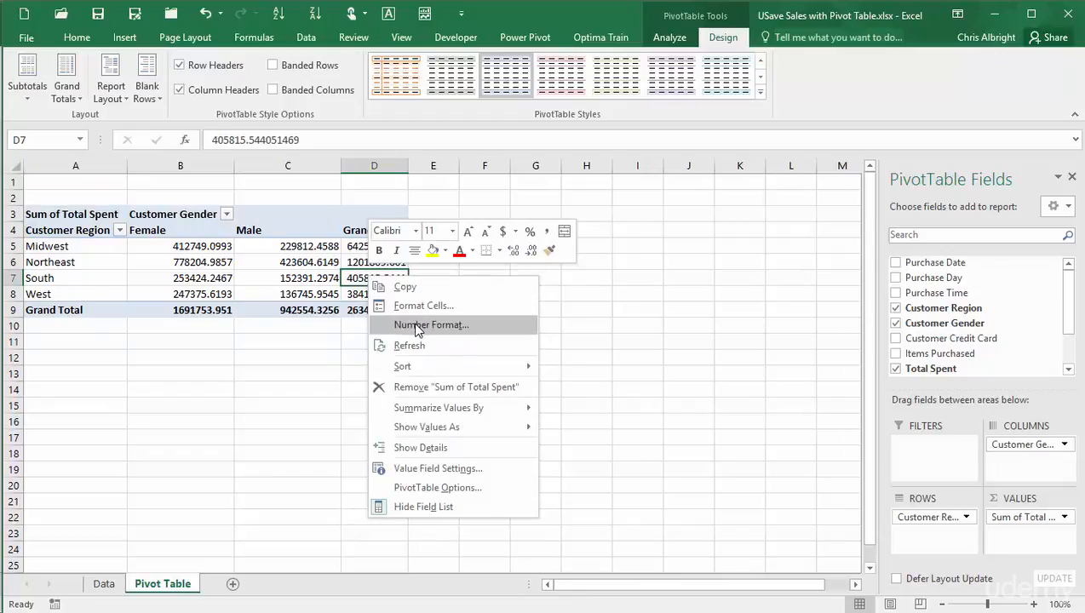
pyautogui.click(431, 323)
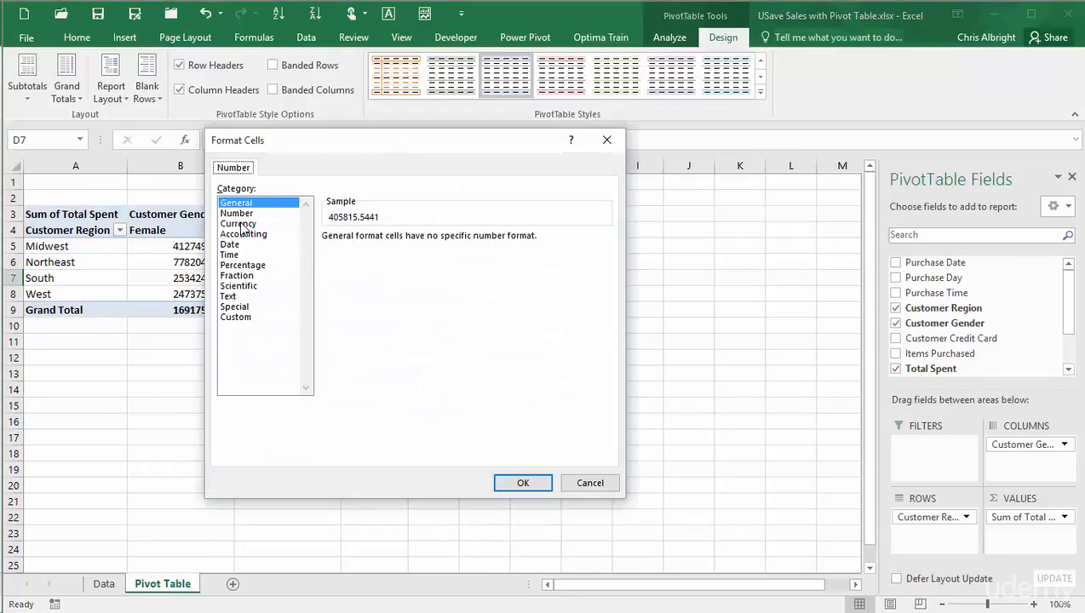
pyautogui.click(239, 223)
pyautogui.write('0')
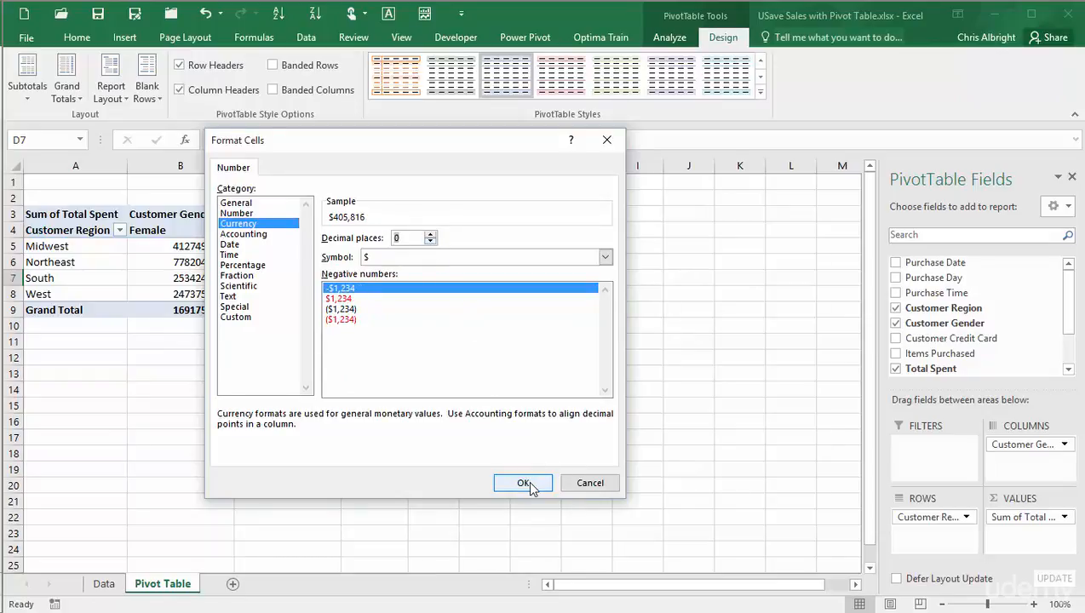
pyautogui.click(523, 484)
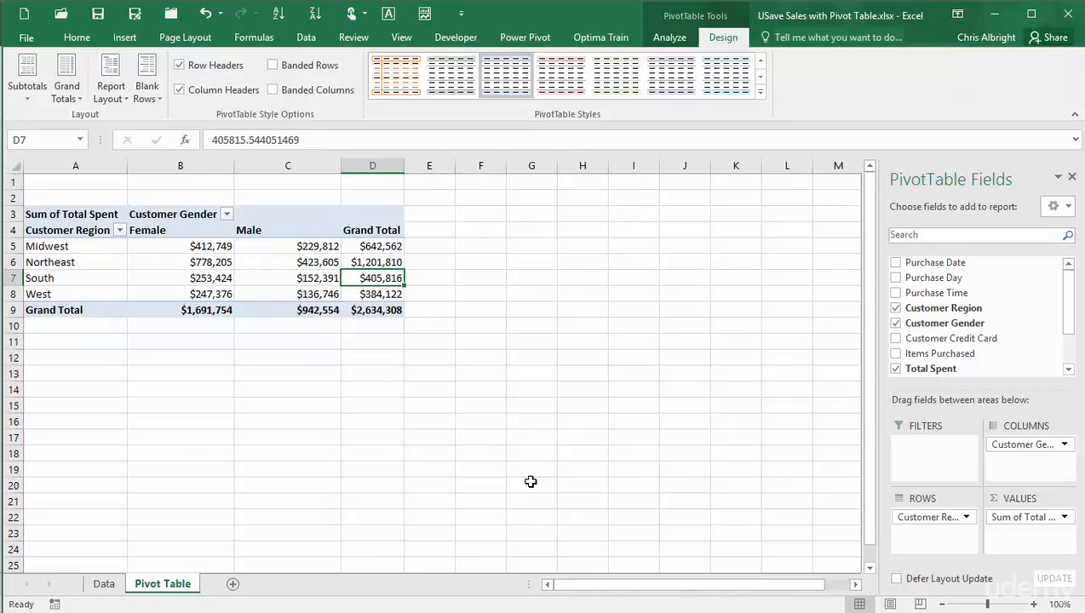
pyautogui.moveTo(641, 395)
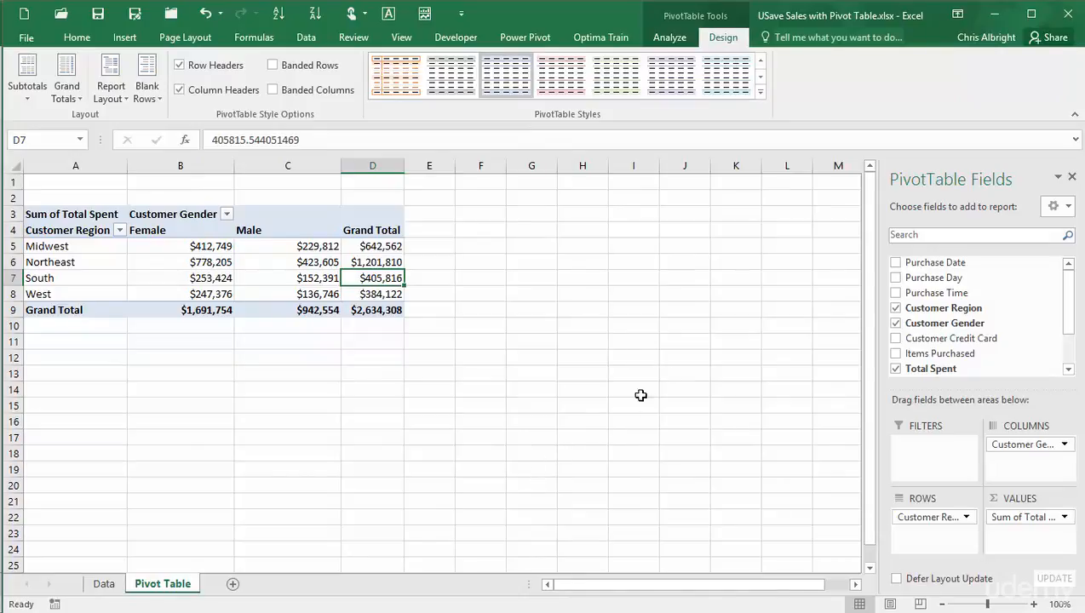
pyautogui.click(896, 293)
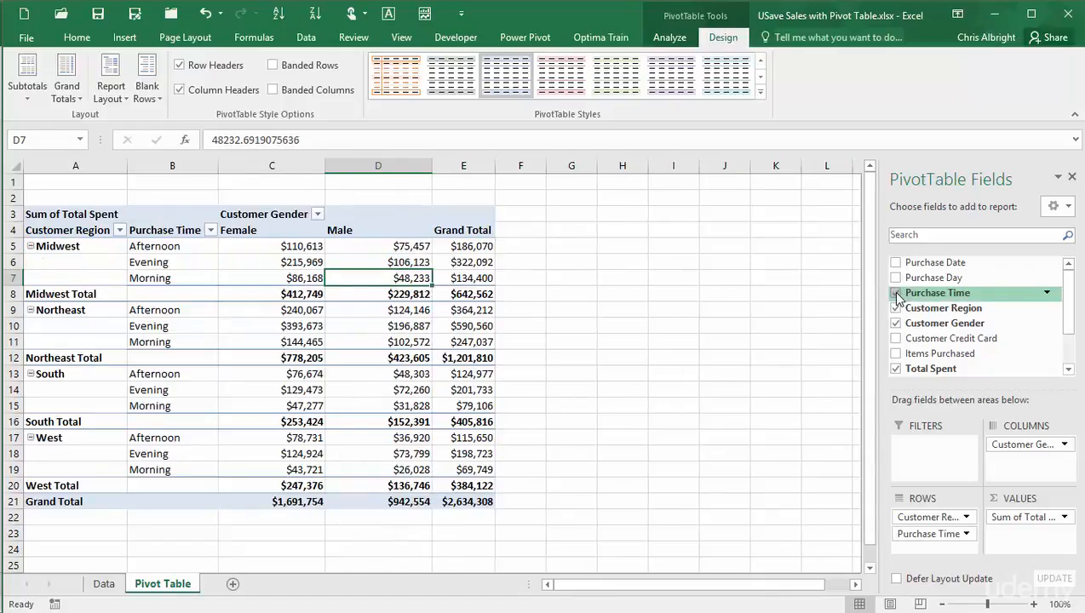
pyautogui.click(896, 293)
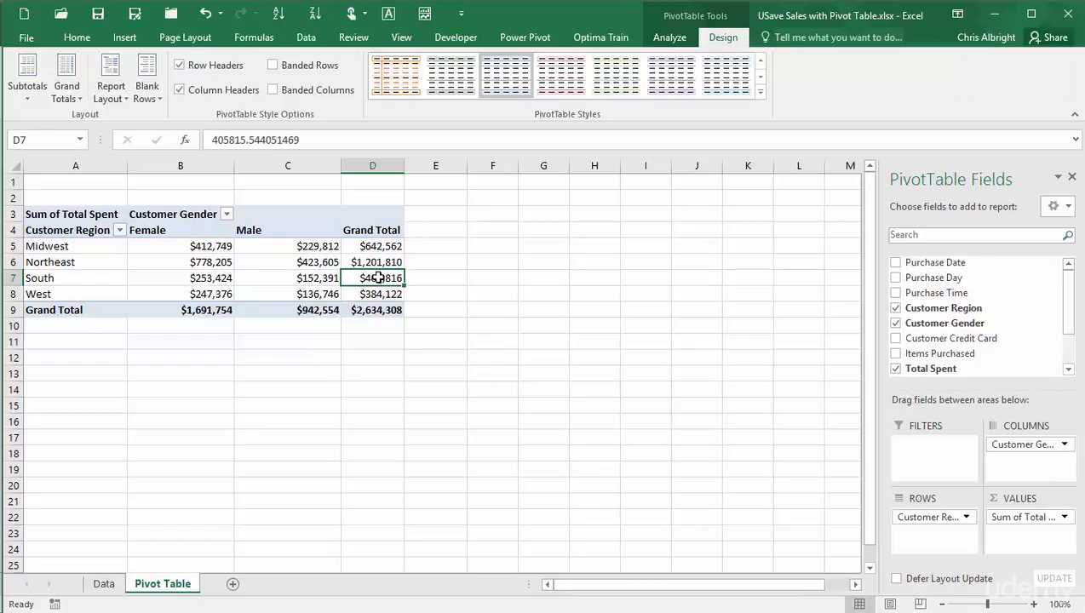
# Summarize Total Spent by Average via the value cell's right-click menu.
pyautogui.rightClick(373, 277)
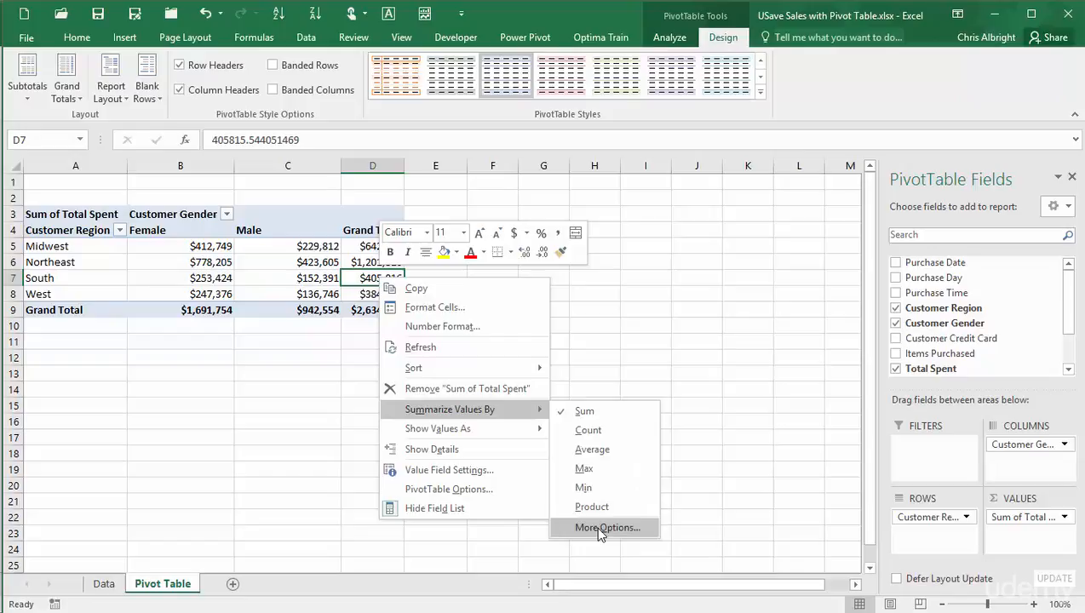
pyautogui.moveTo(593, 450)
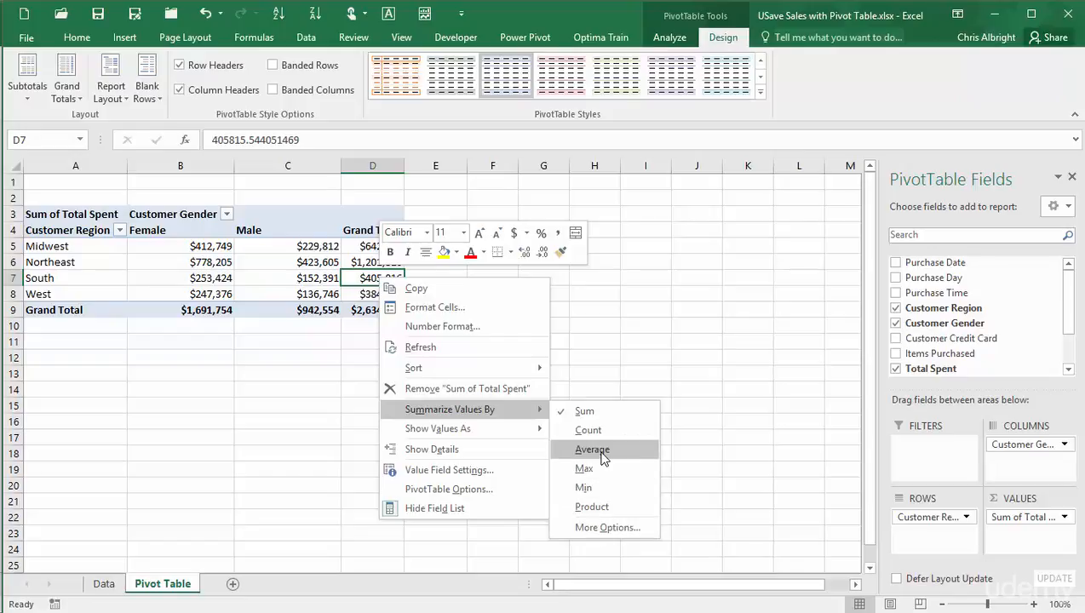
pyautogui.click(593, 449)
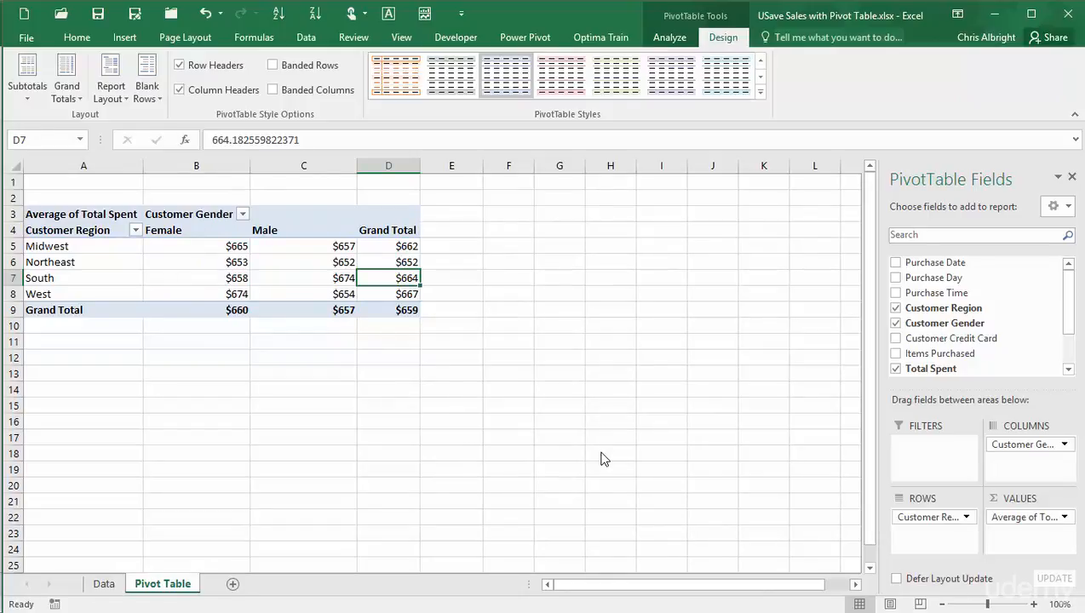
pyautogui.moveTo(340, 239)
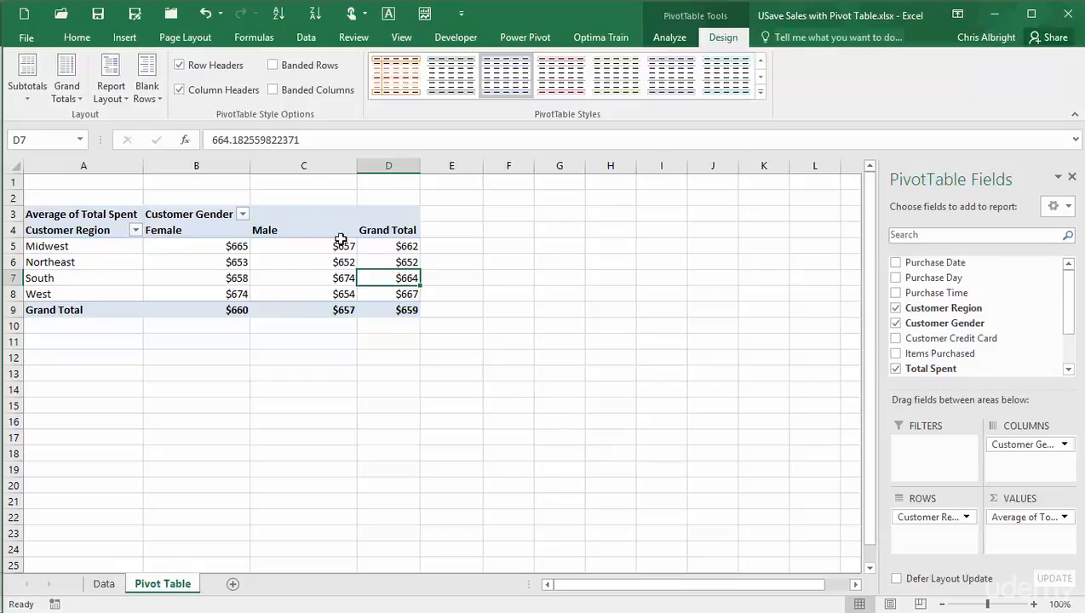
pyautogui.click(303, 245)
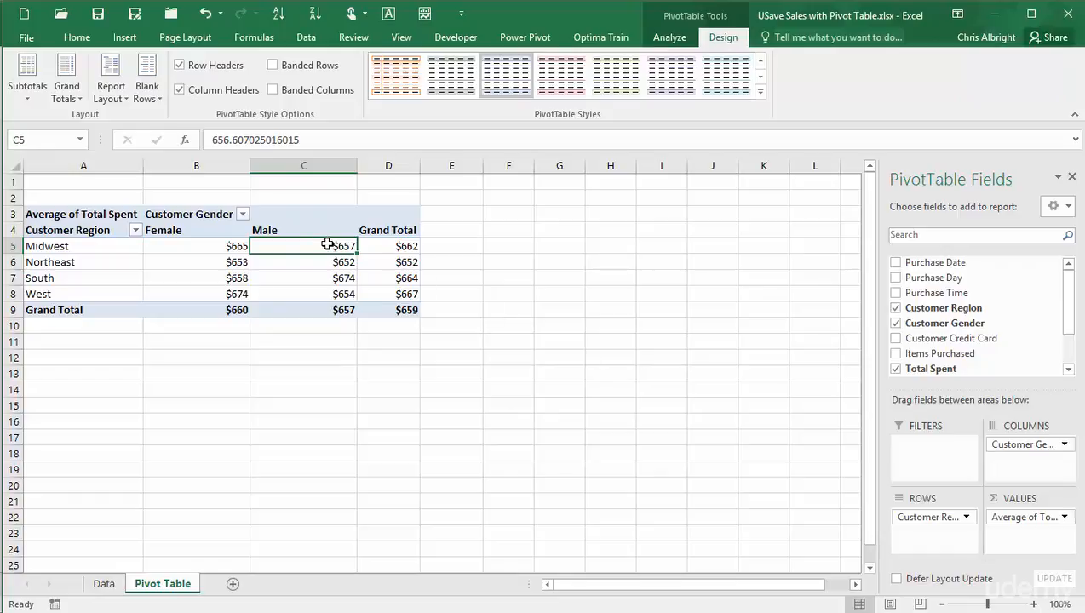
pyautogui.rightClick(327, 245)
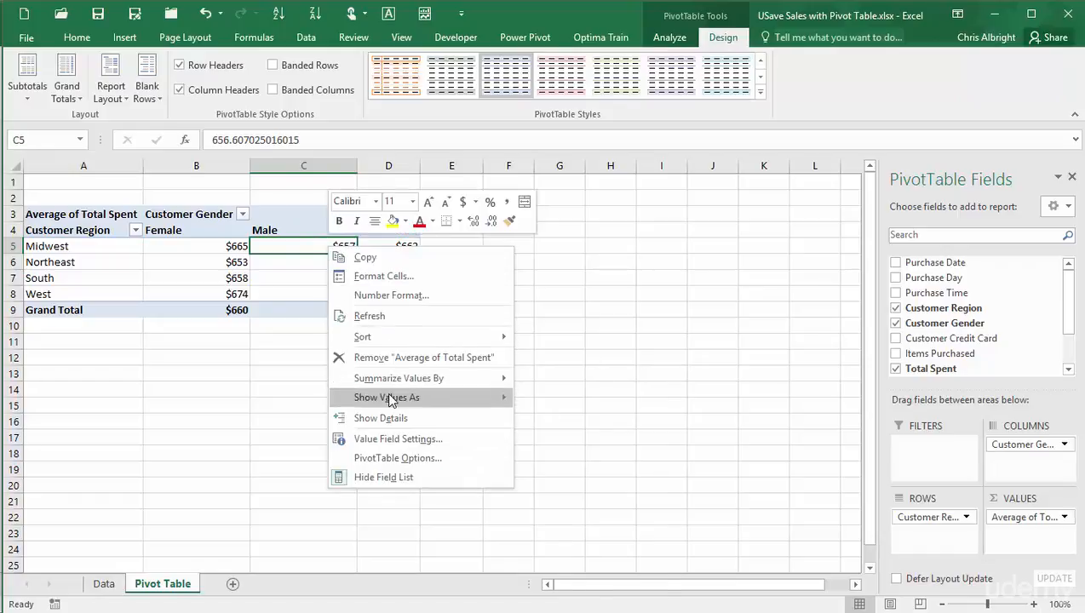
pyautogui.moveTo(439, 398)
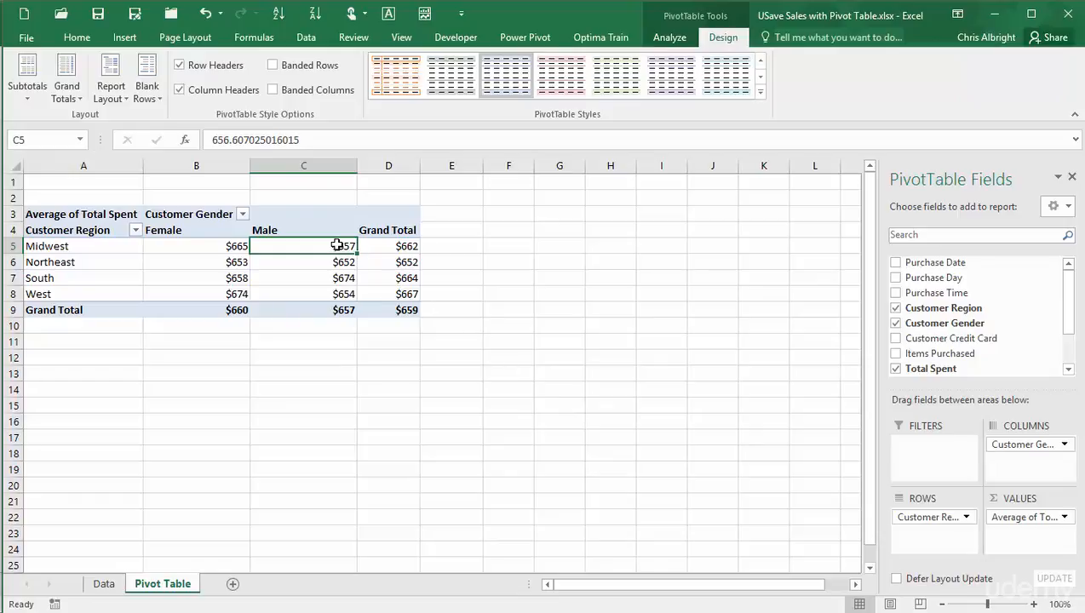
pyautogui.rightClick(344, 245)
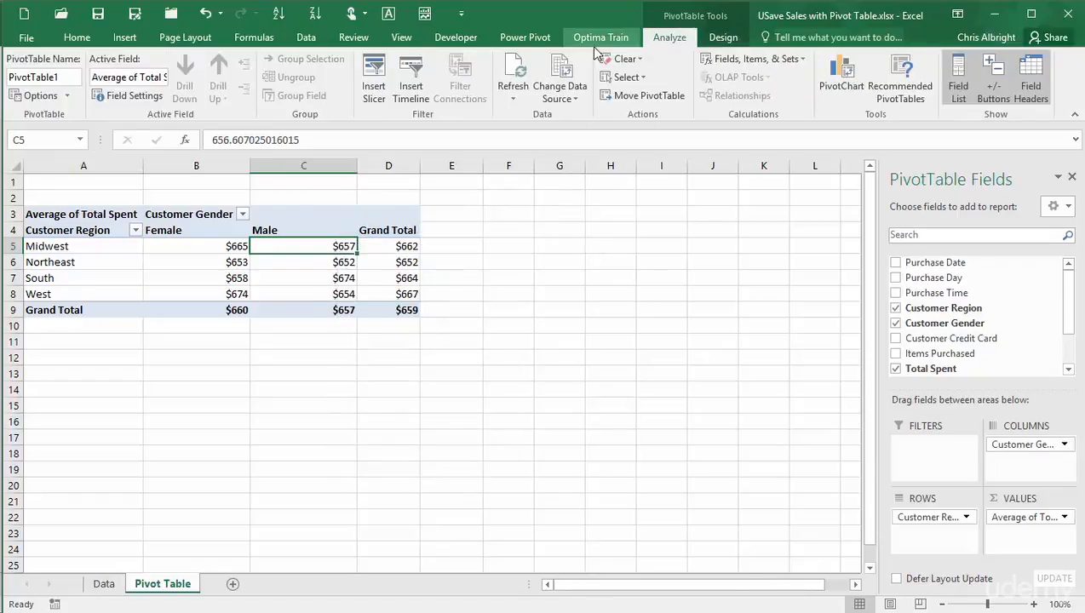
pyautogui.moveTo(135, 95)
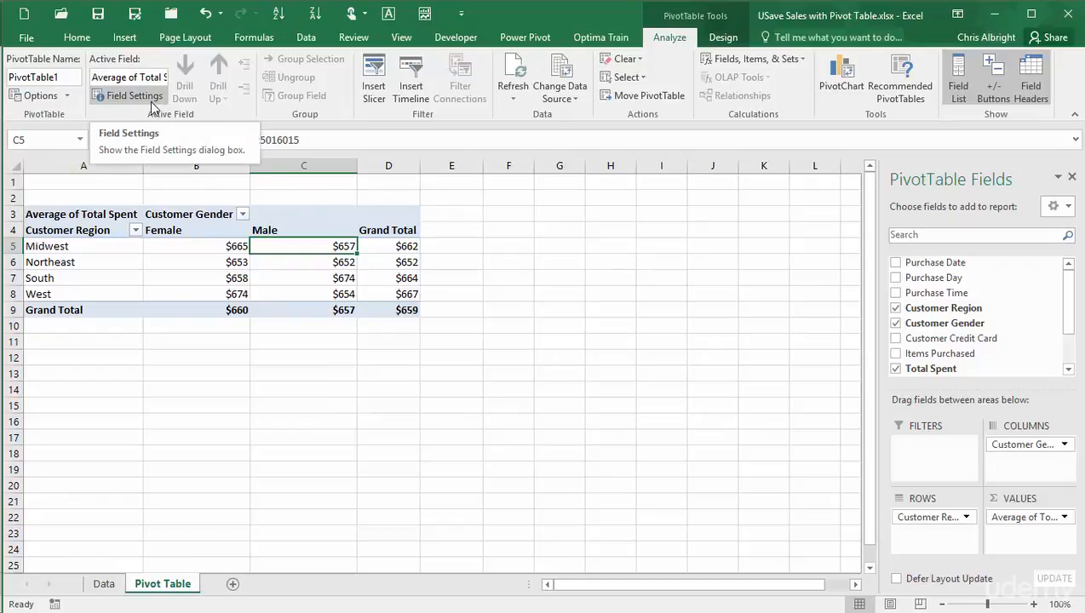
pyautogui.moveTo(1024, 393)
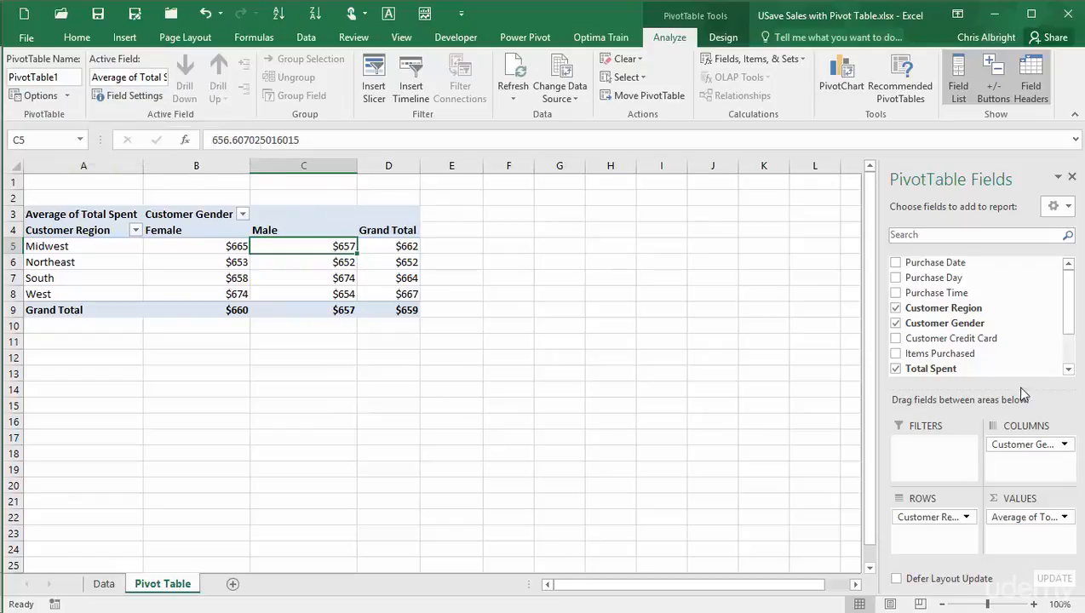
pyautogui.moveTo(1081, 211)
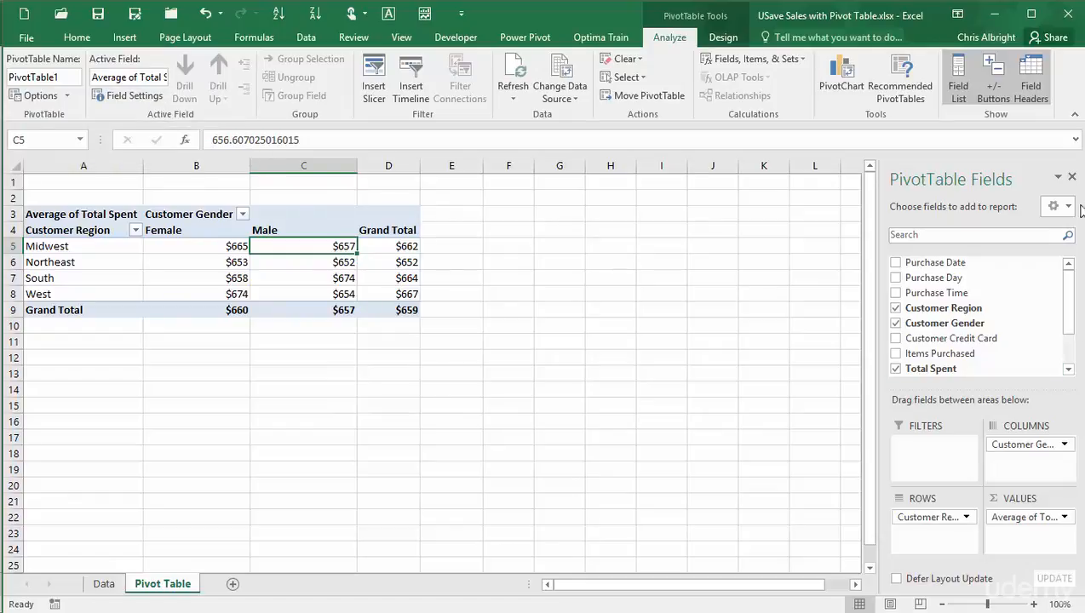
# Switch the PivotTable Fields pane to areas-only layout, then deselect the pivot table to hide it.
pyautogui.click(1056, 206)
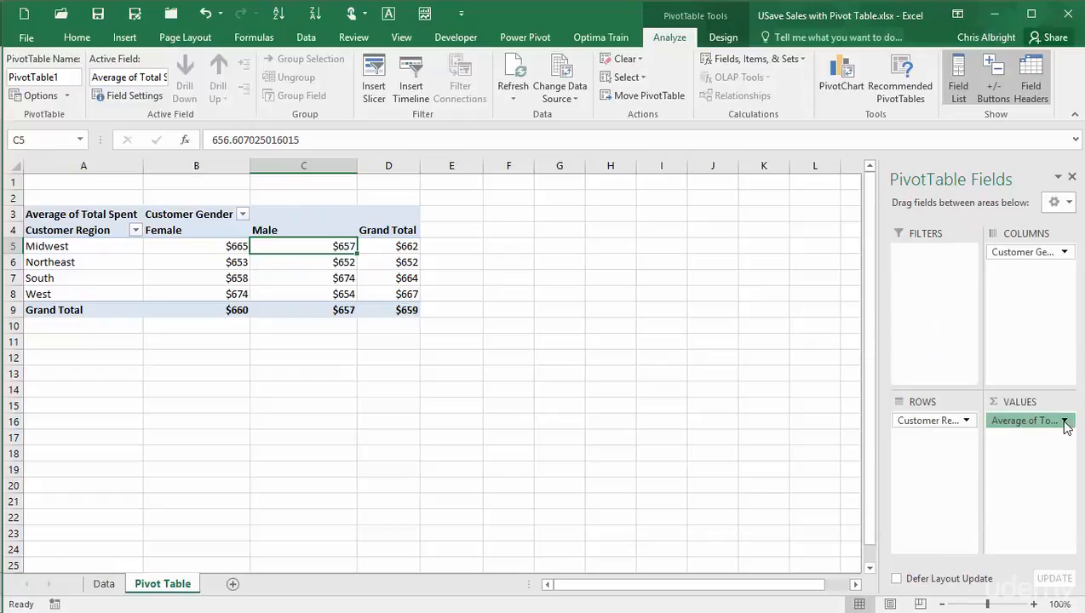
pyautogui.click(1065, 419)
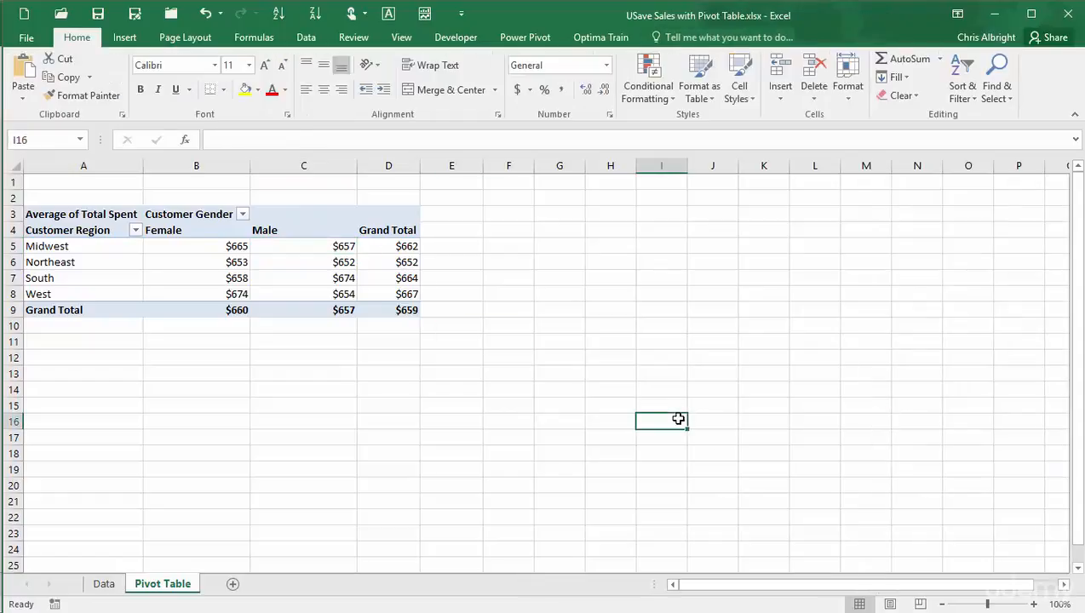
pyautogui.moveTo(388, 286)
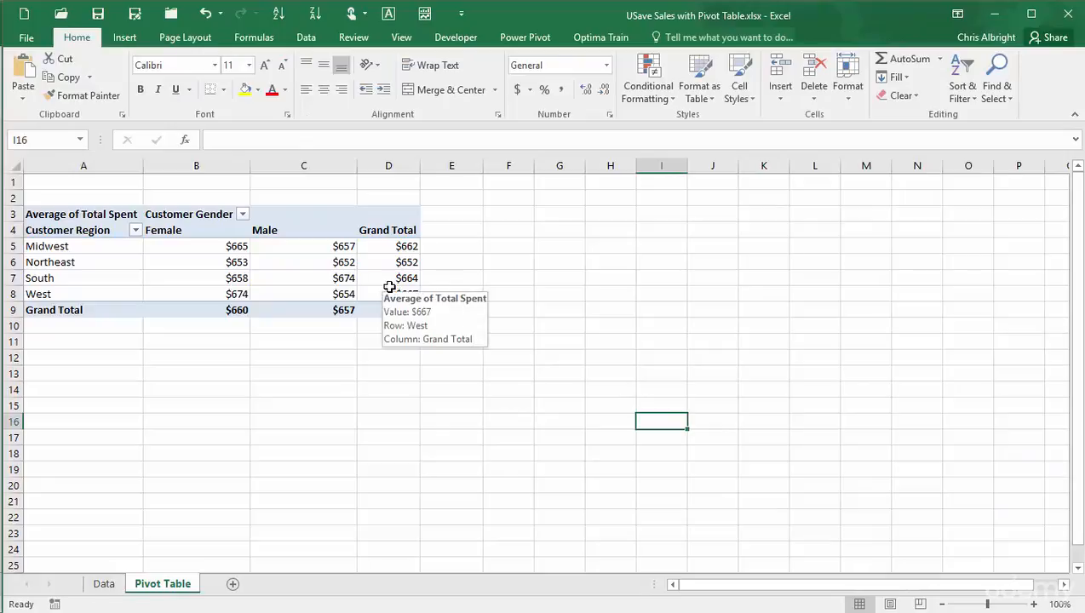
# Bring up Value Field Settings for Average of Total Spent from the grand total cell.
pyautogui.rightClick(408, 278)
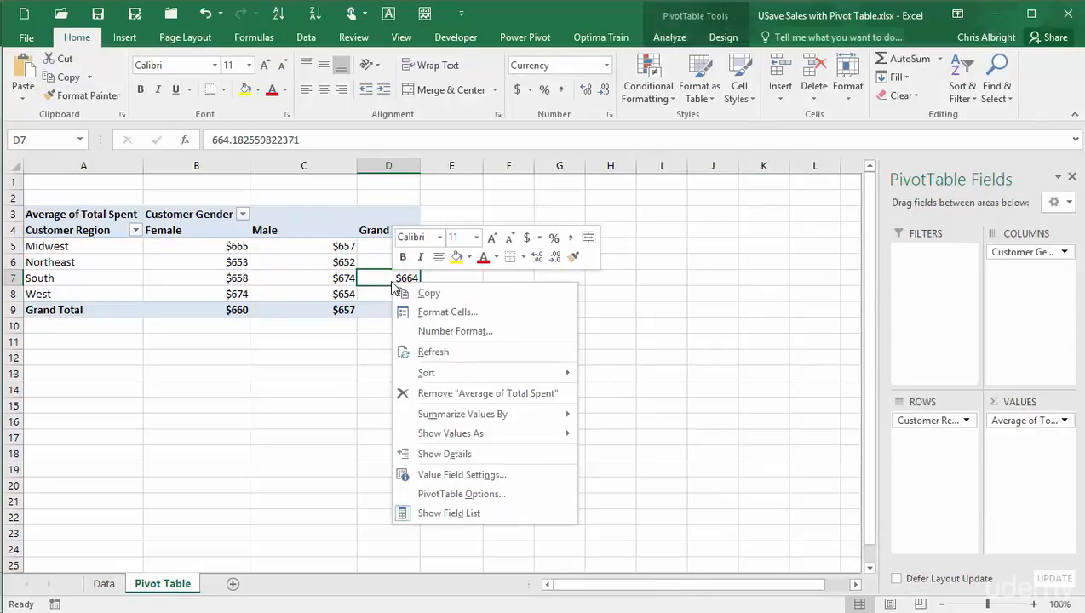
pyautogui.moveTo(461, 474)
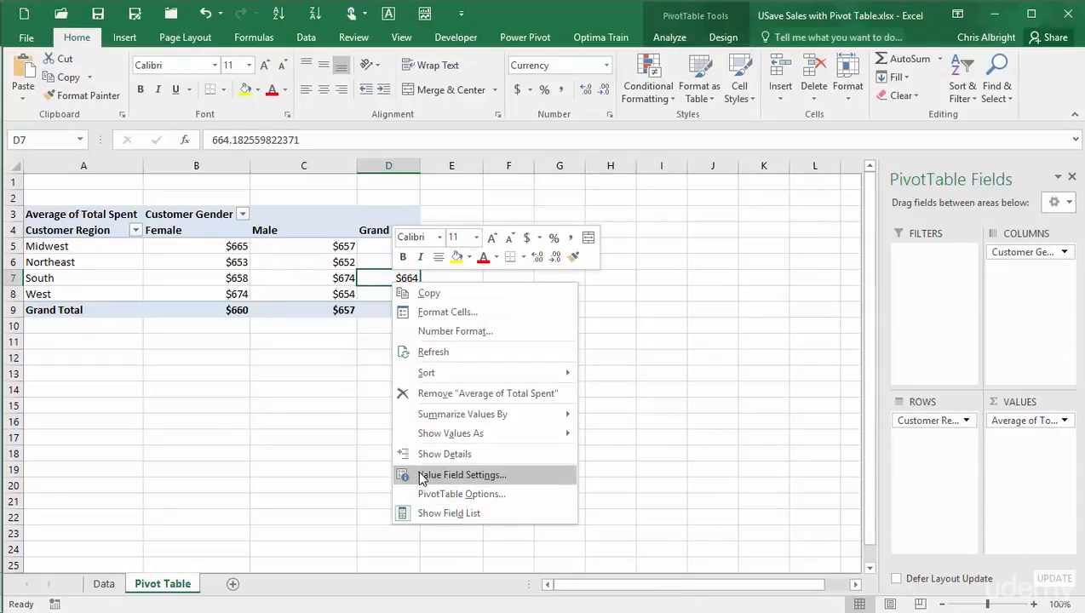
pyautogui.click(461, 473)
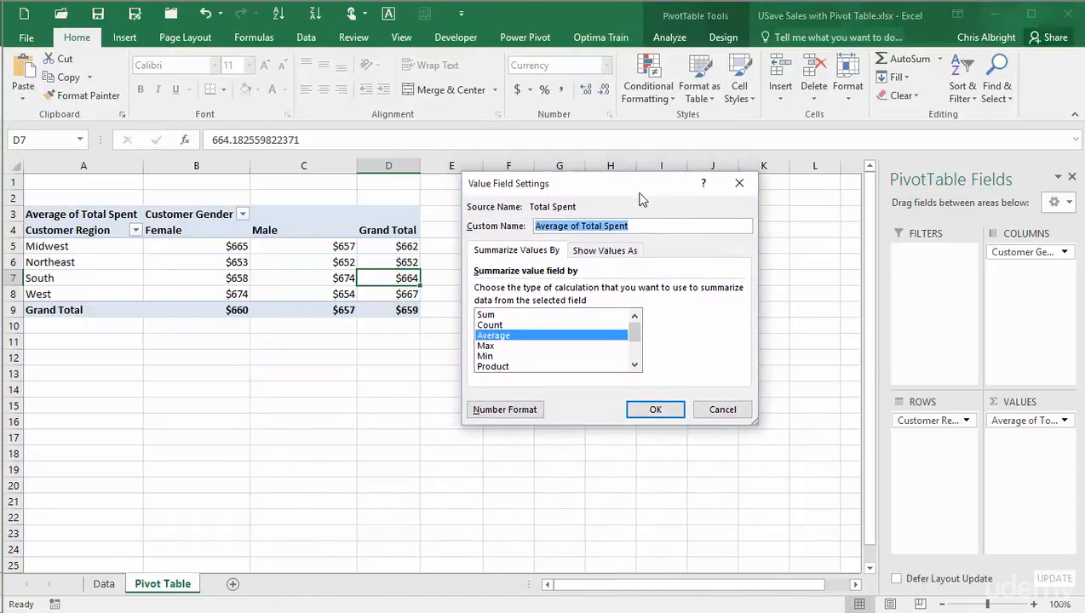
pyautogui.moveTo(518, 225)
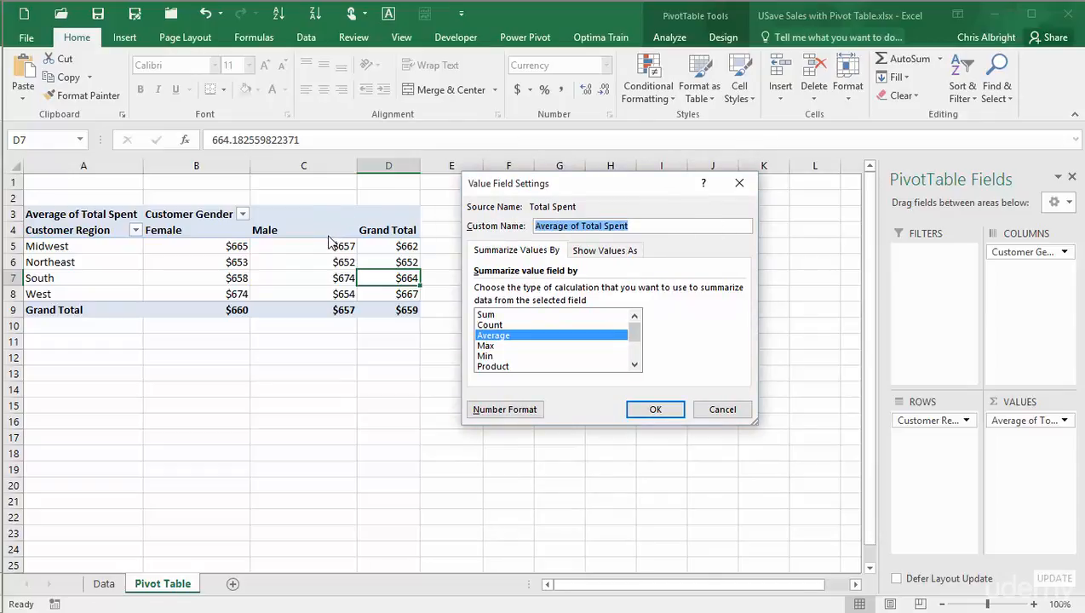
pyautogui.moveTo(317, 274)
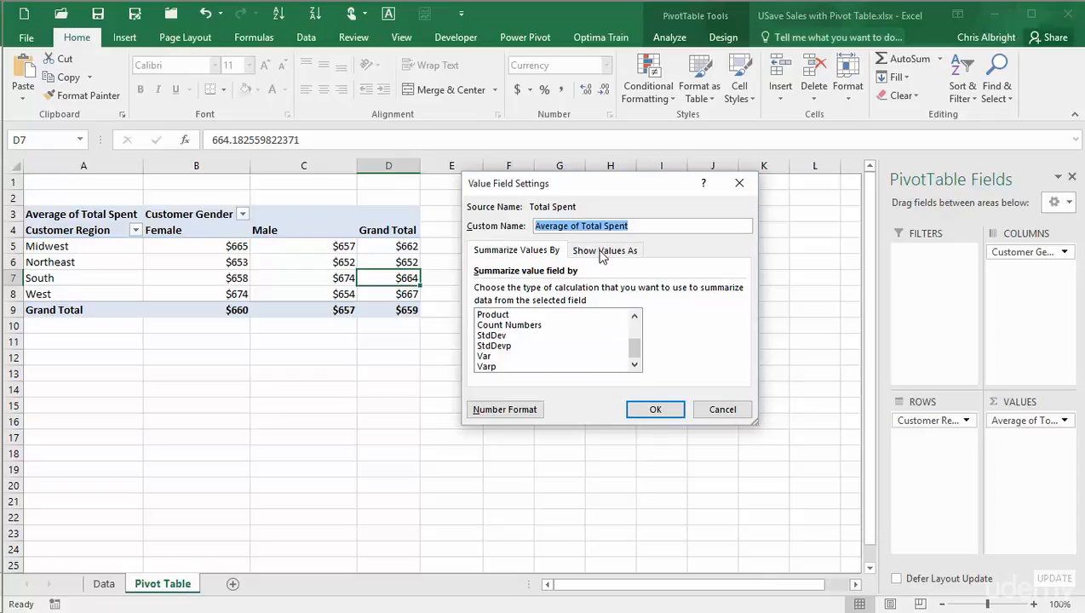
# Browse the Show Values As calculations, return to Summarize Values By, and cancel without changes.
pyautogui.click(604, 249)
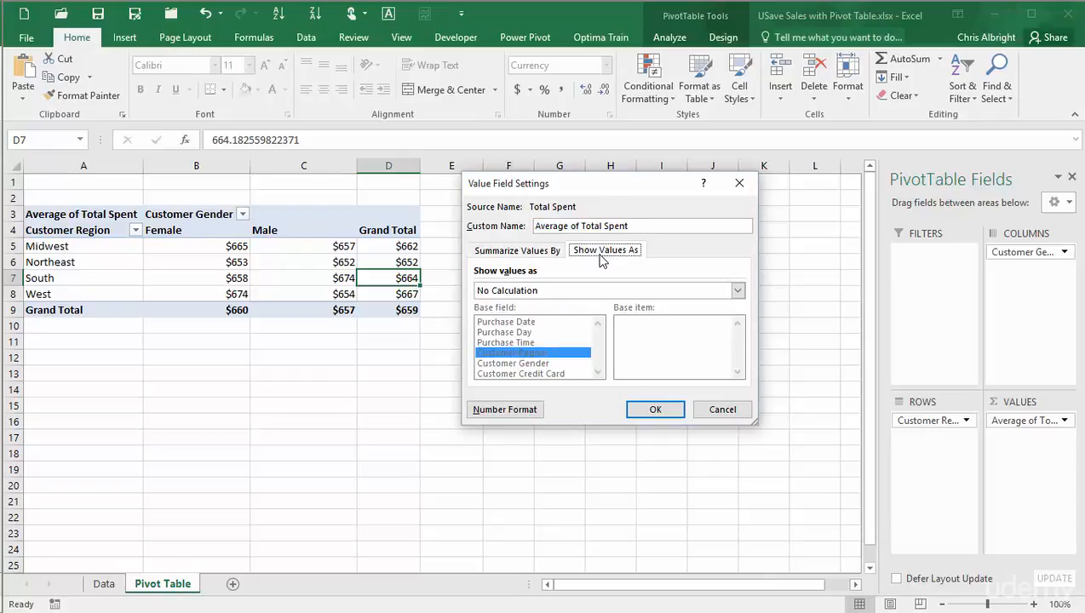
pyautogui.moveTo(759, 305)
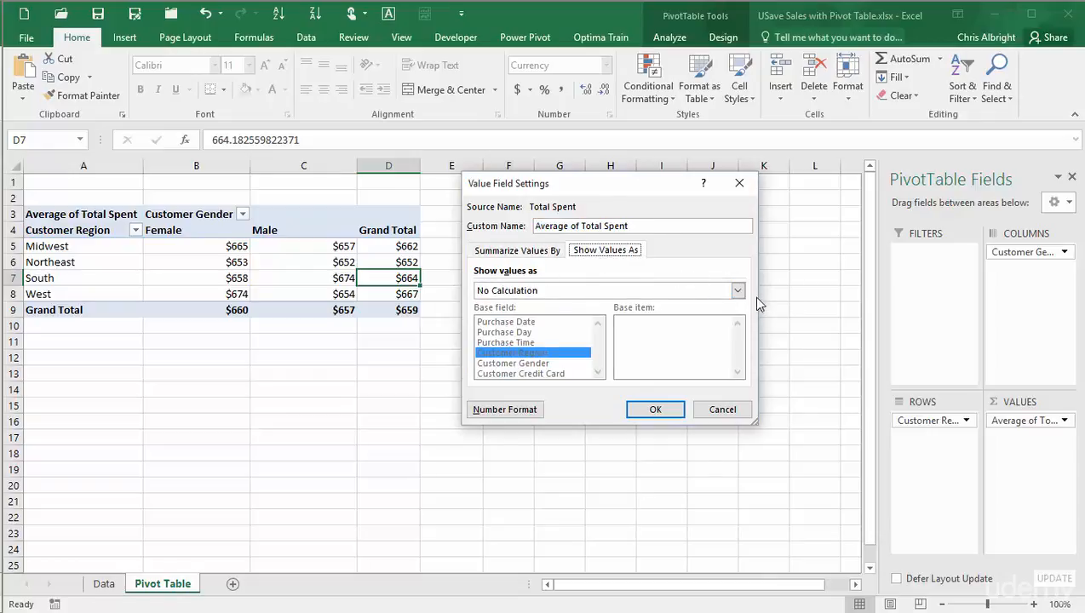
pyautogui.click(737, 289)
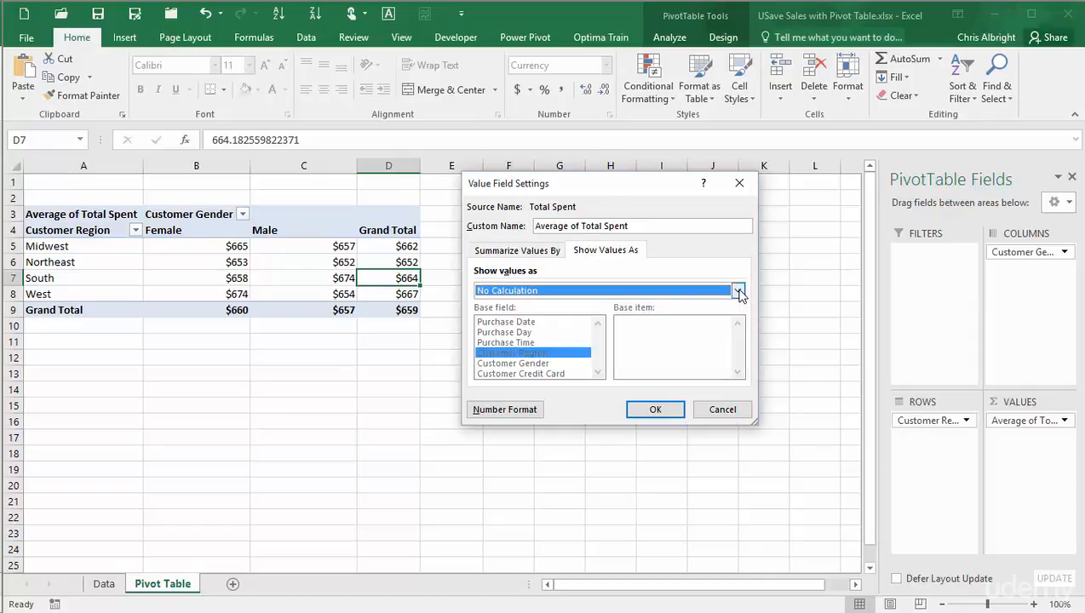
pyautogui.click(516, 249)
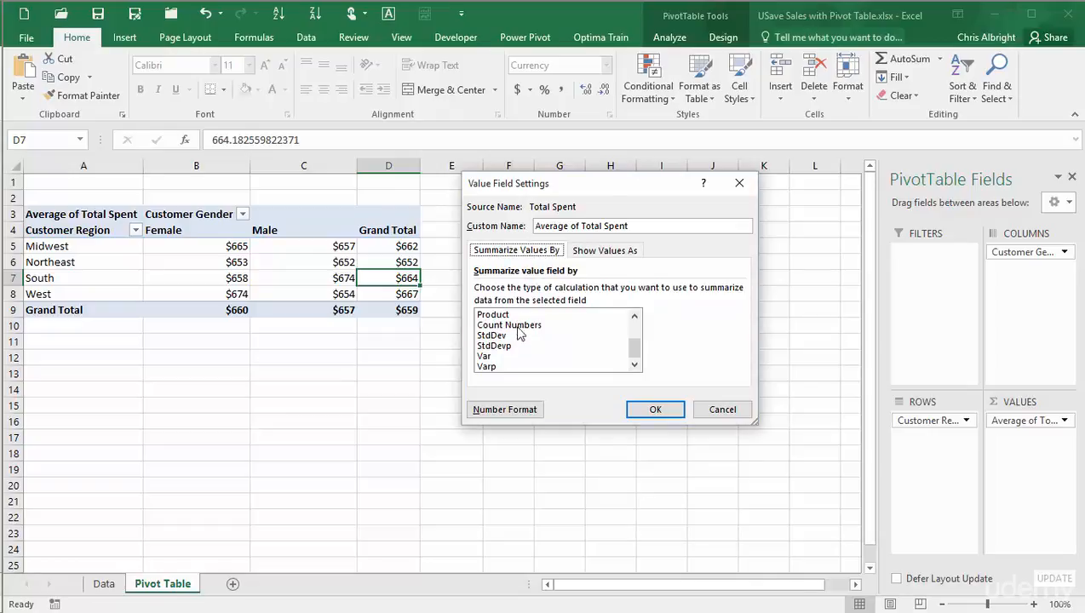
pyautogui.moveTo(515, 398)
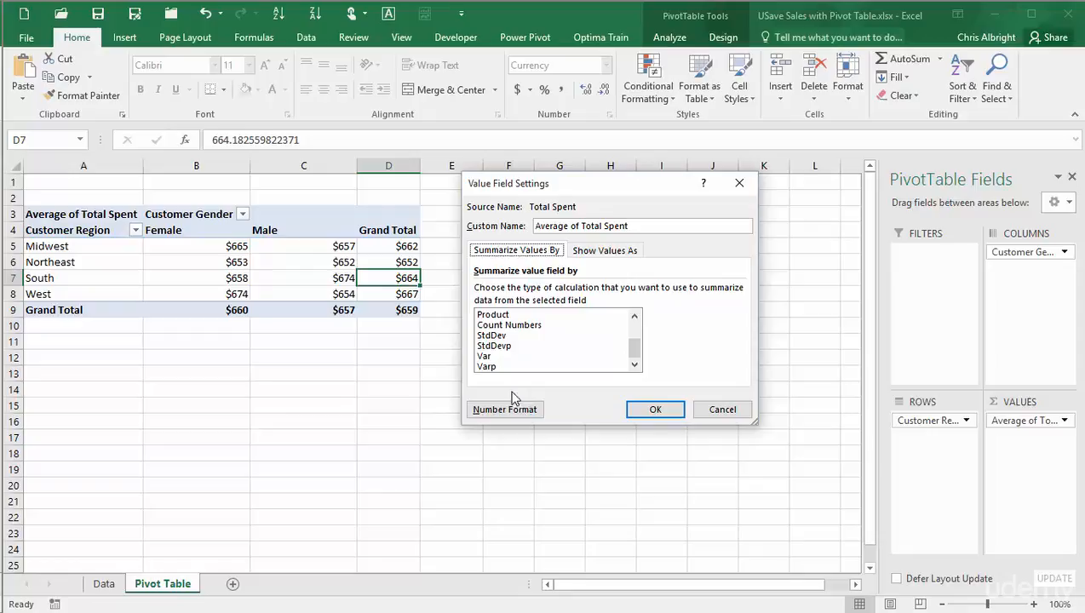
pyautogui.moveTo(417, 407)
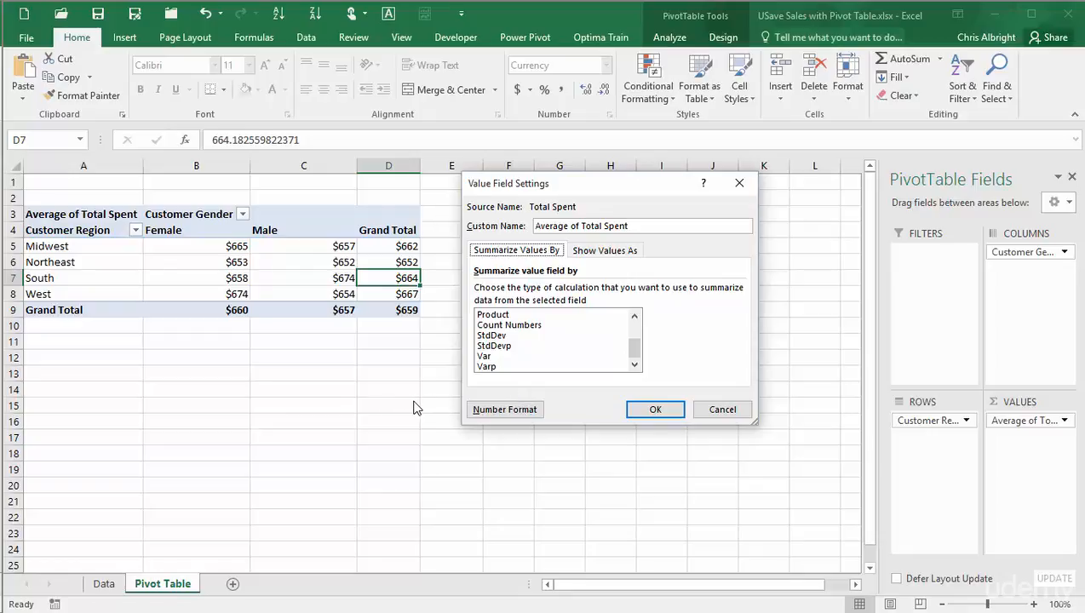
pyautogui.moveTo(417, 407)
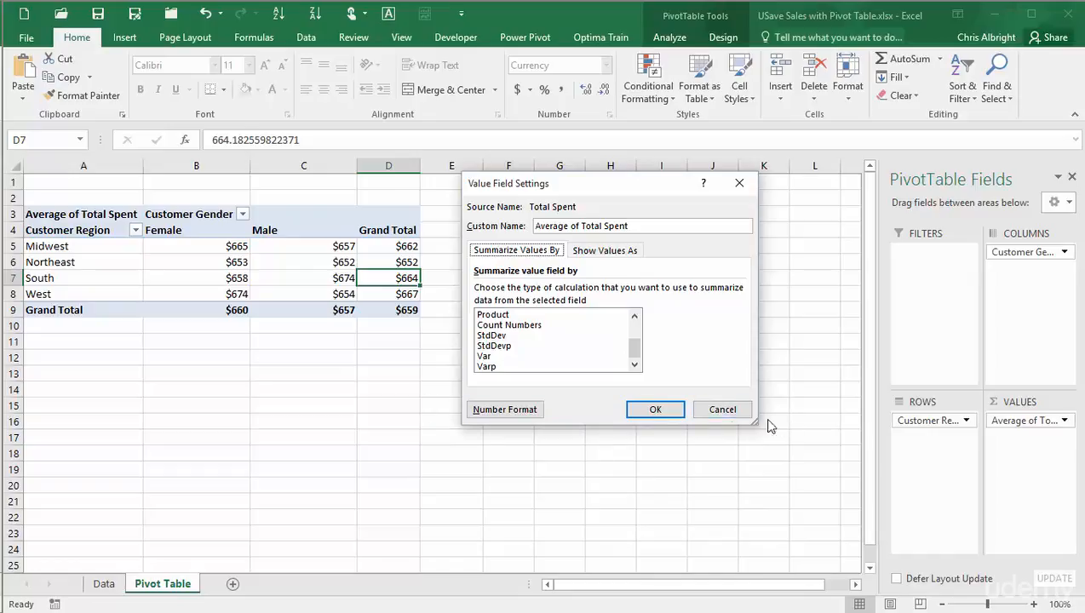
pyautogui.click(654, 409)
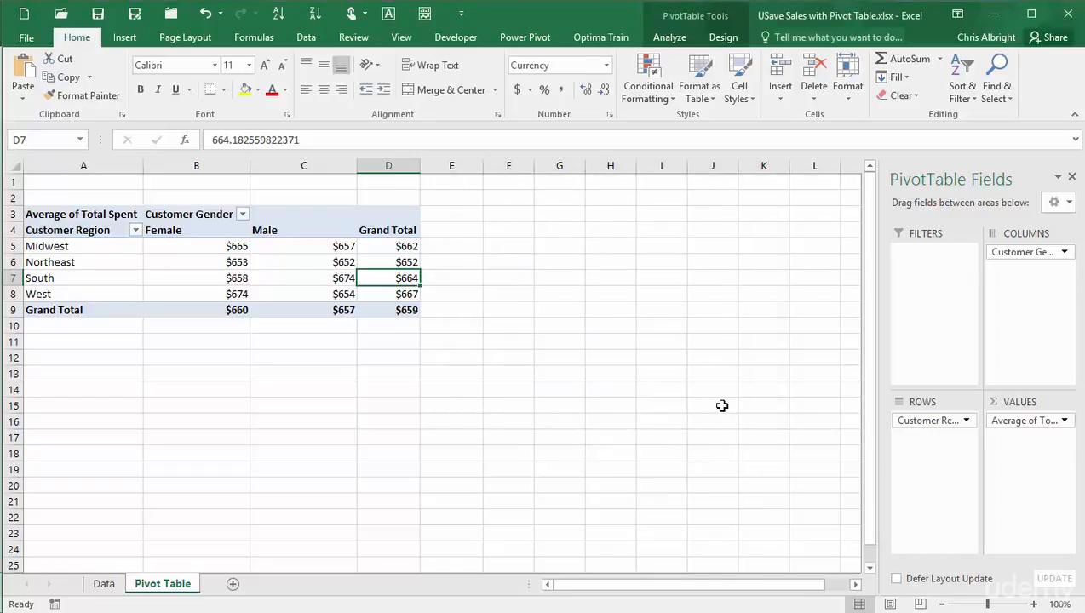